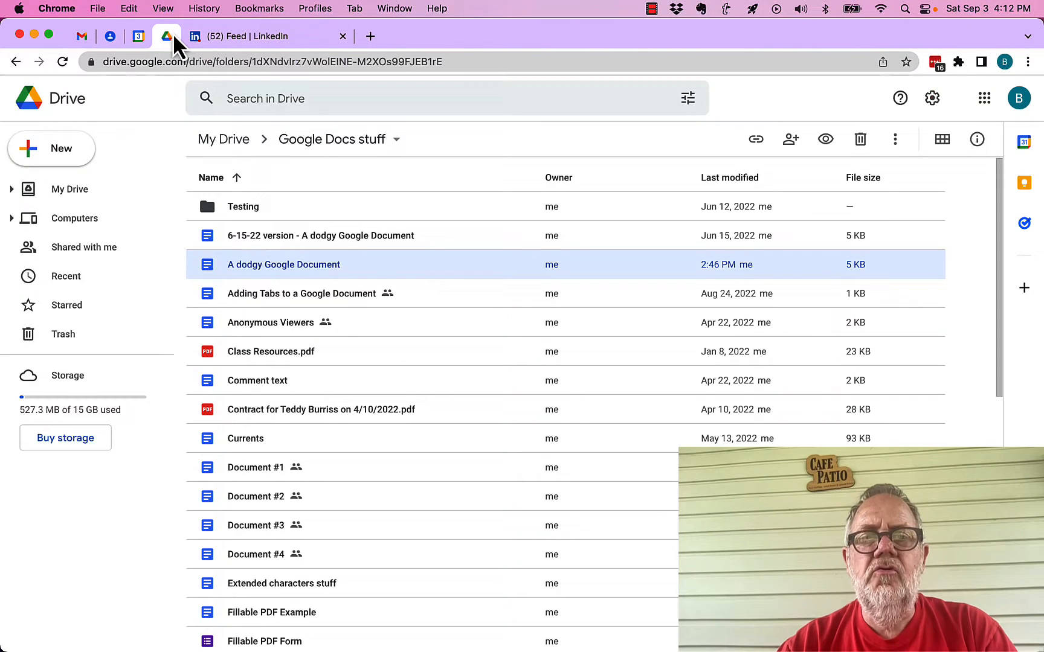
mouse_move(269, 323)
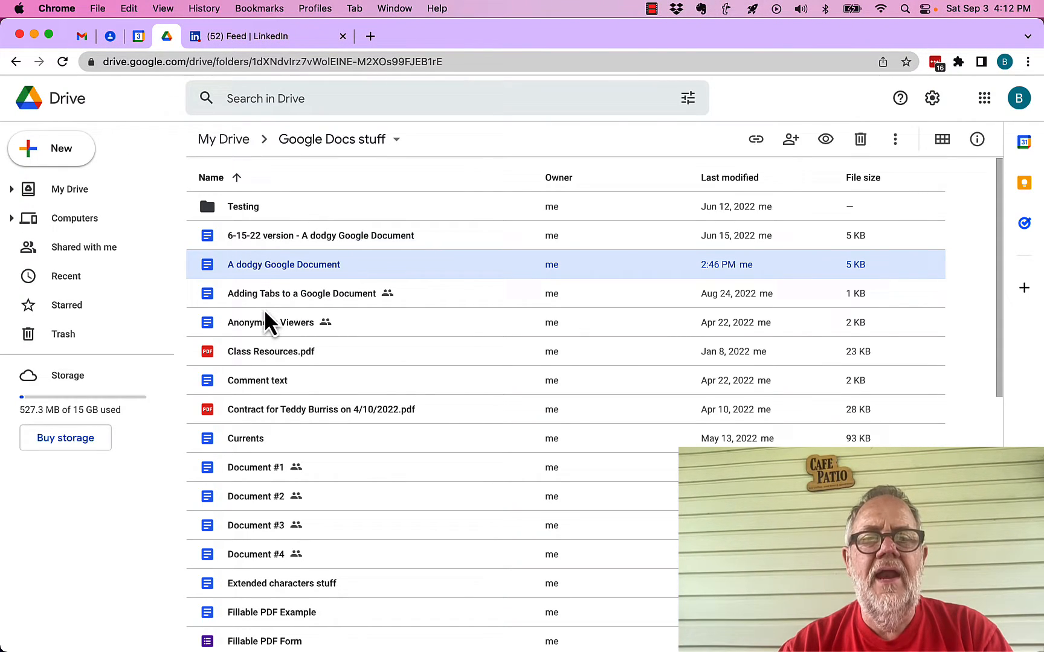
mouse_move(269, 322)
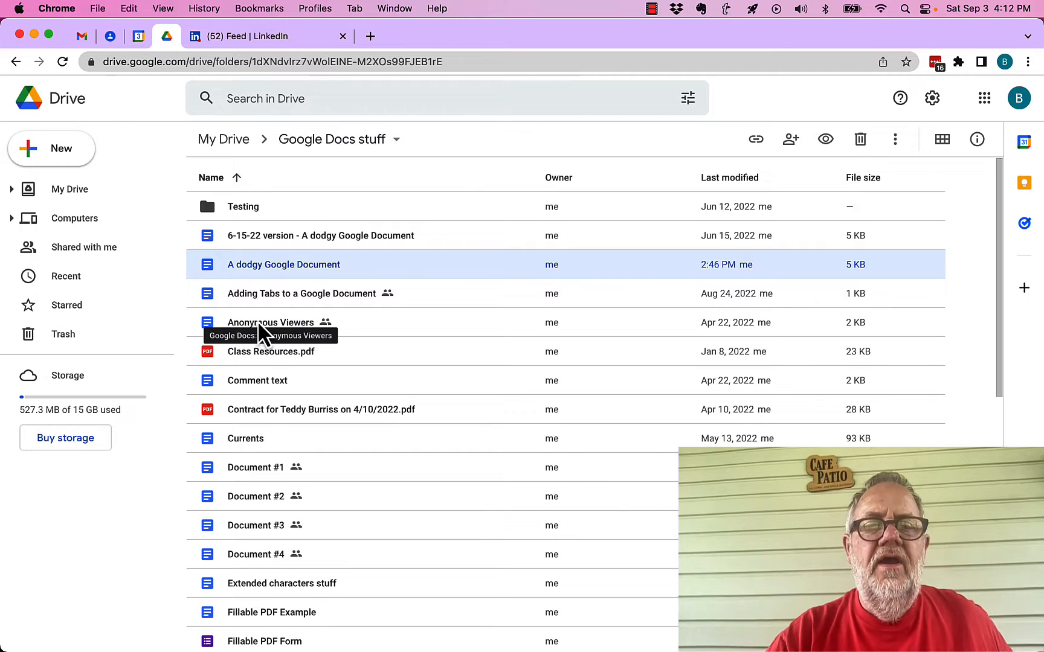
- Open the Anonymous Viewers document from the Google Docs stuff folder in Drive
double_click(269, 322)
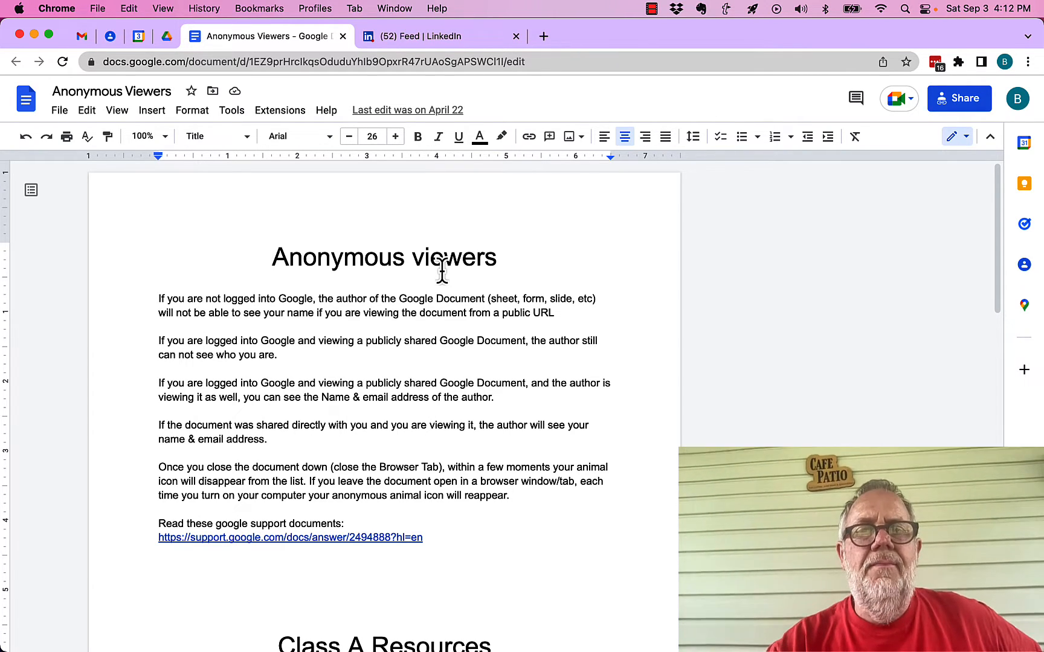
mouse_move(646, 368)
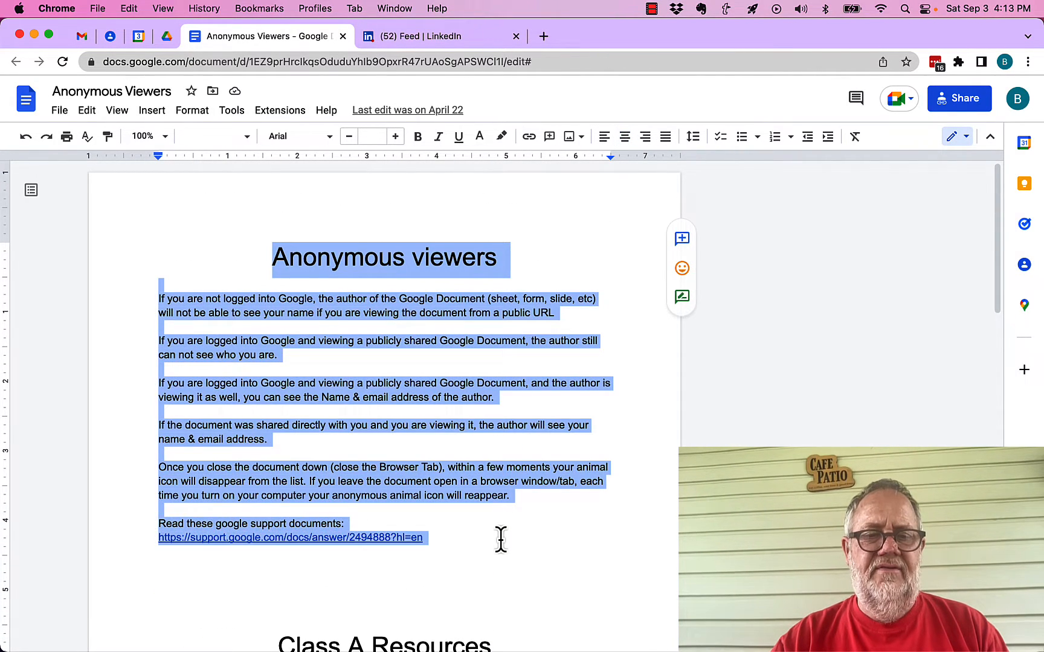
scroll(down, 3)
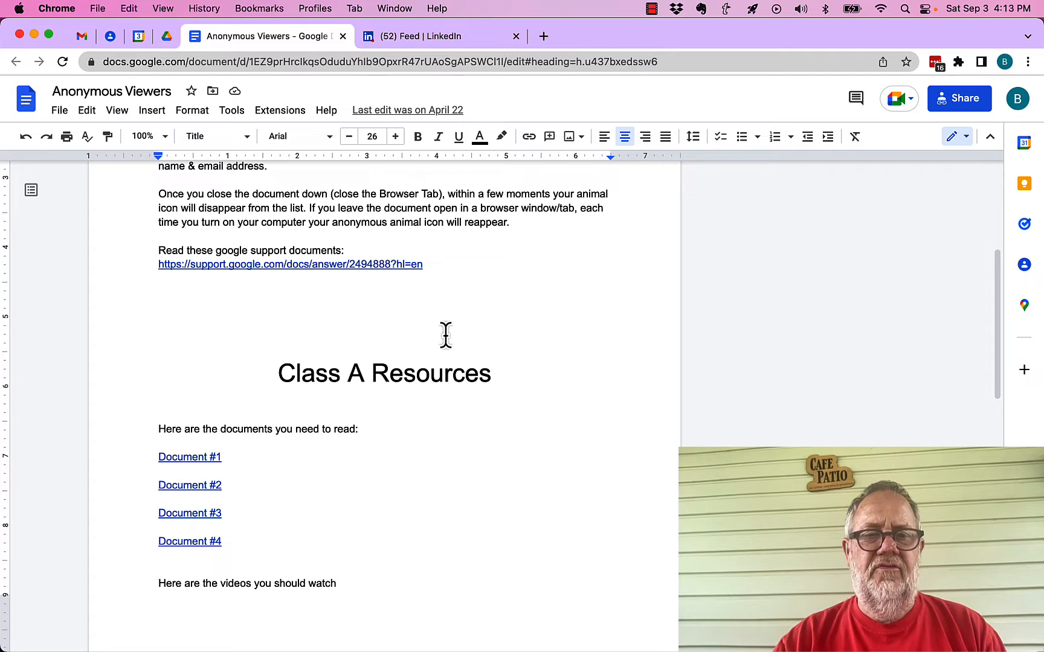
mouse_move(201, 166)
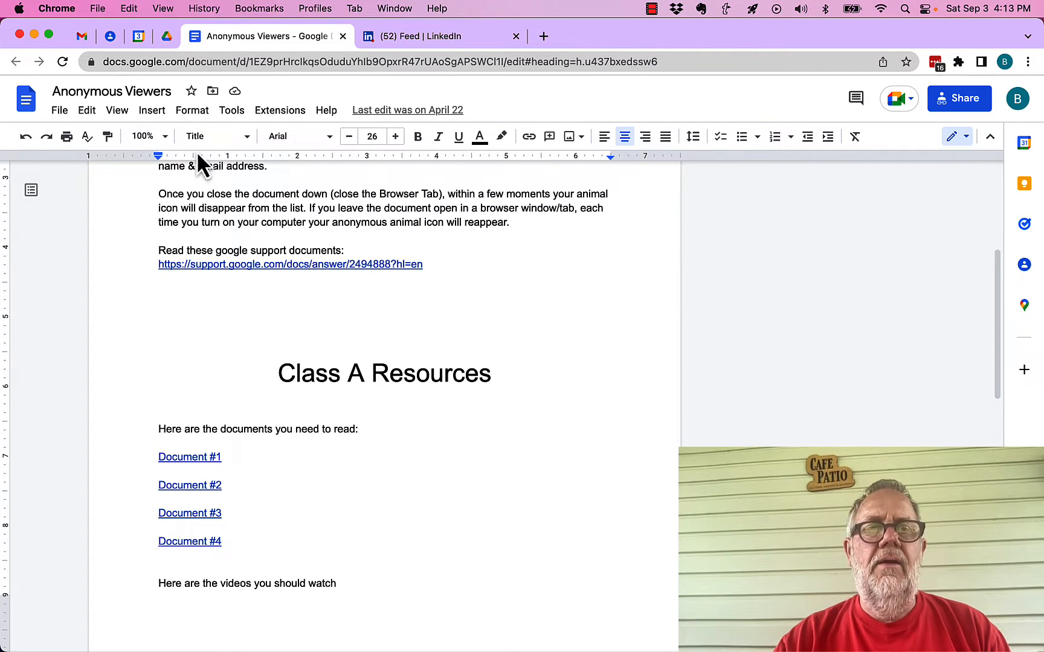
- Insert a page break before the Class A Resources heading and check it starts a new page
click(152, 110)
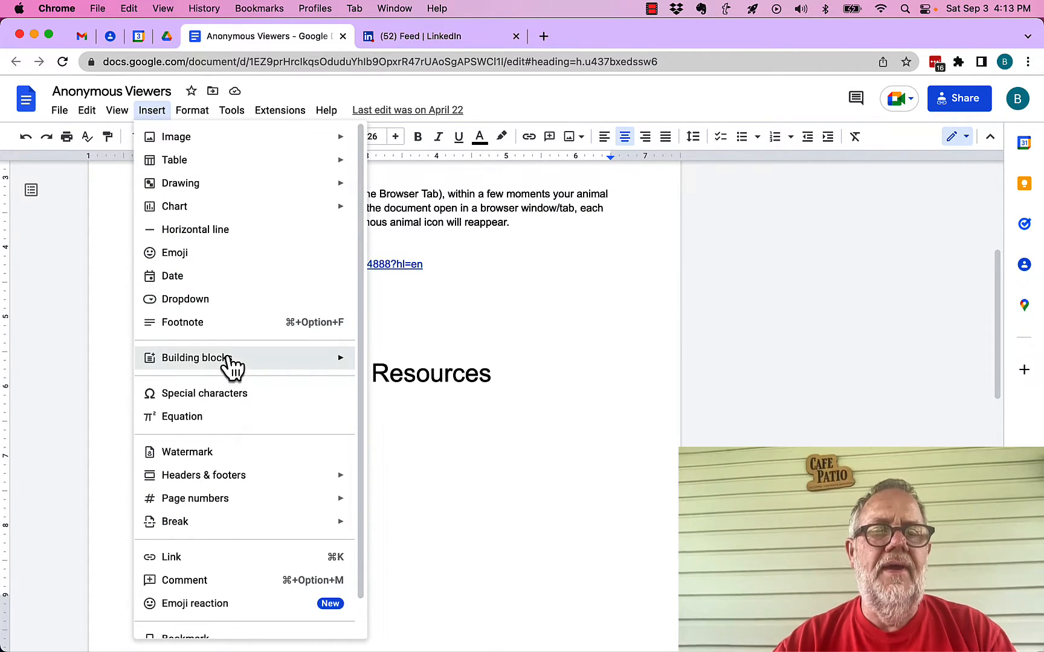
mouse_move(225, 253)
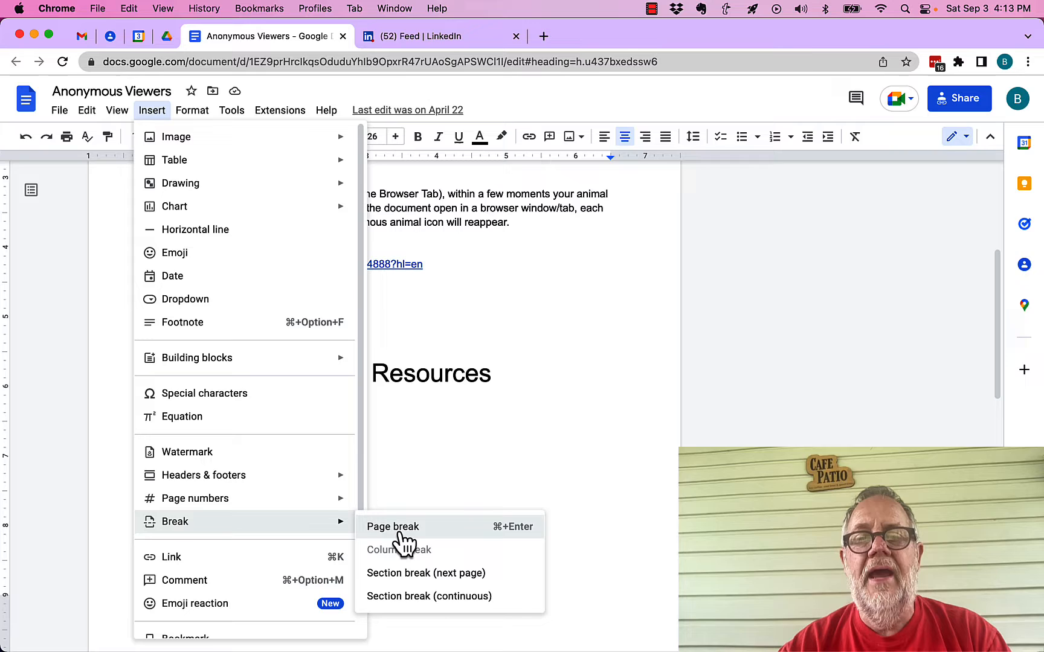
click(392, 527)
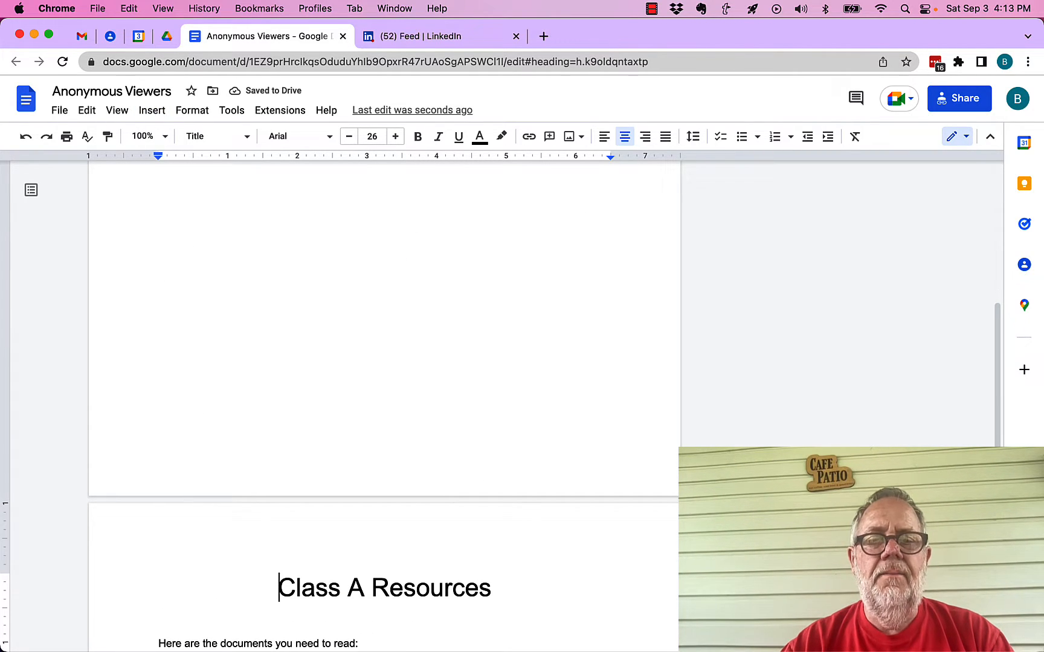
scroll(up, 3)
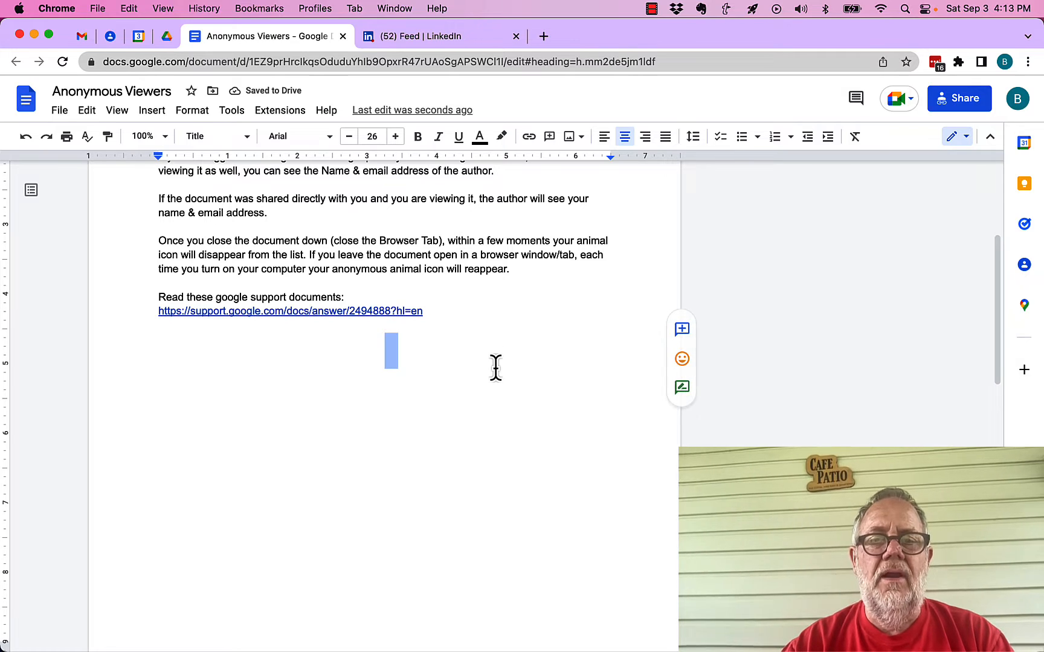
scroll(down, 3)
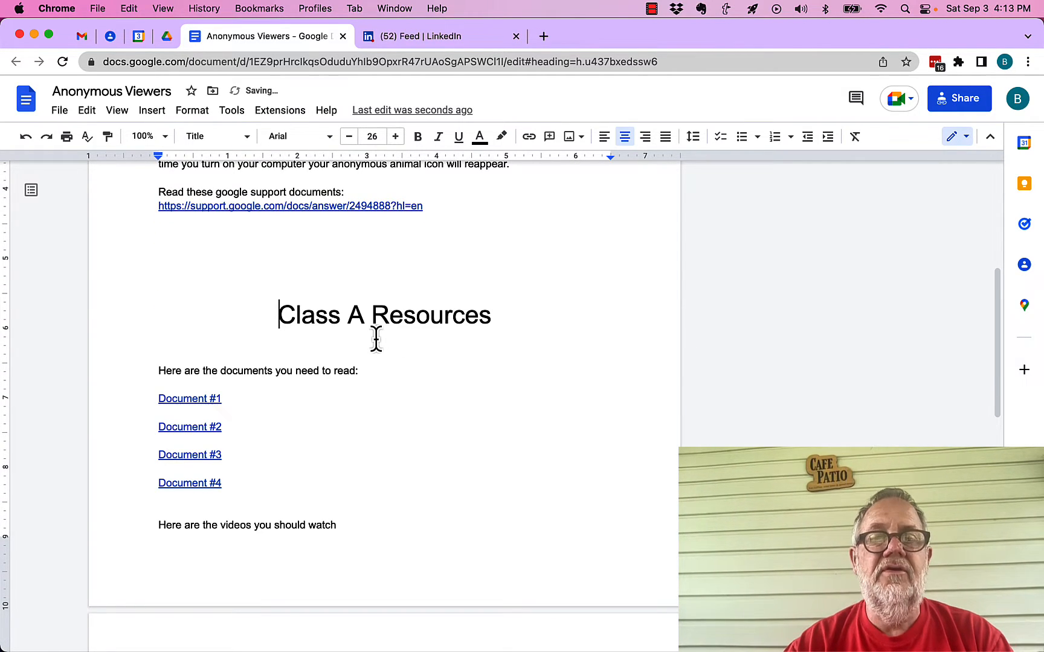
scroll(down, 3)
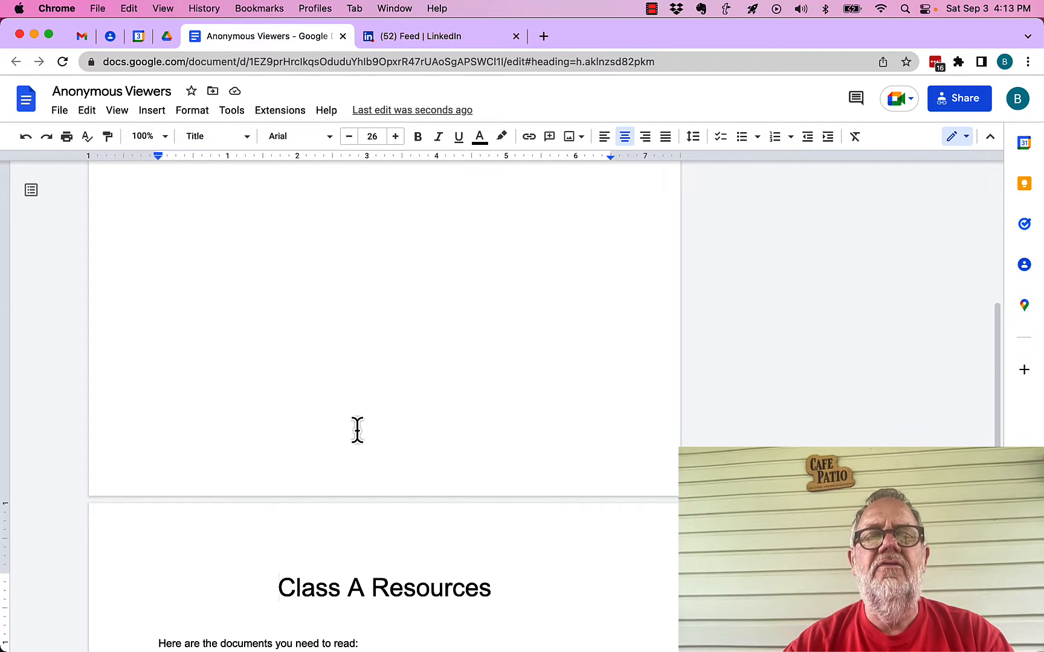
mouse_move(482, 263)
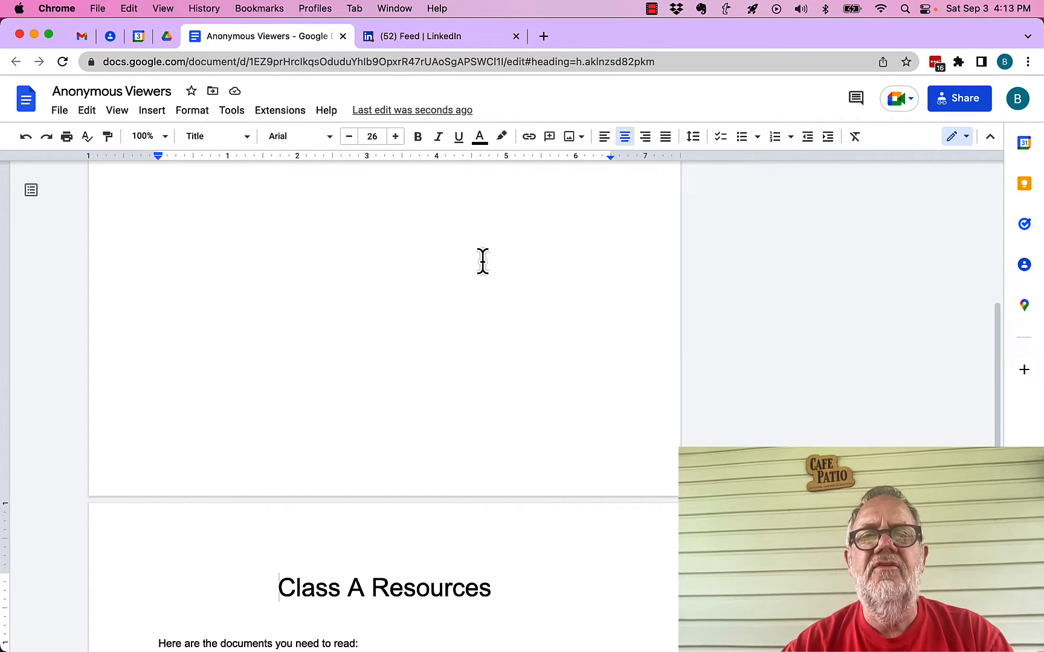
mouse_move(73, 20)
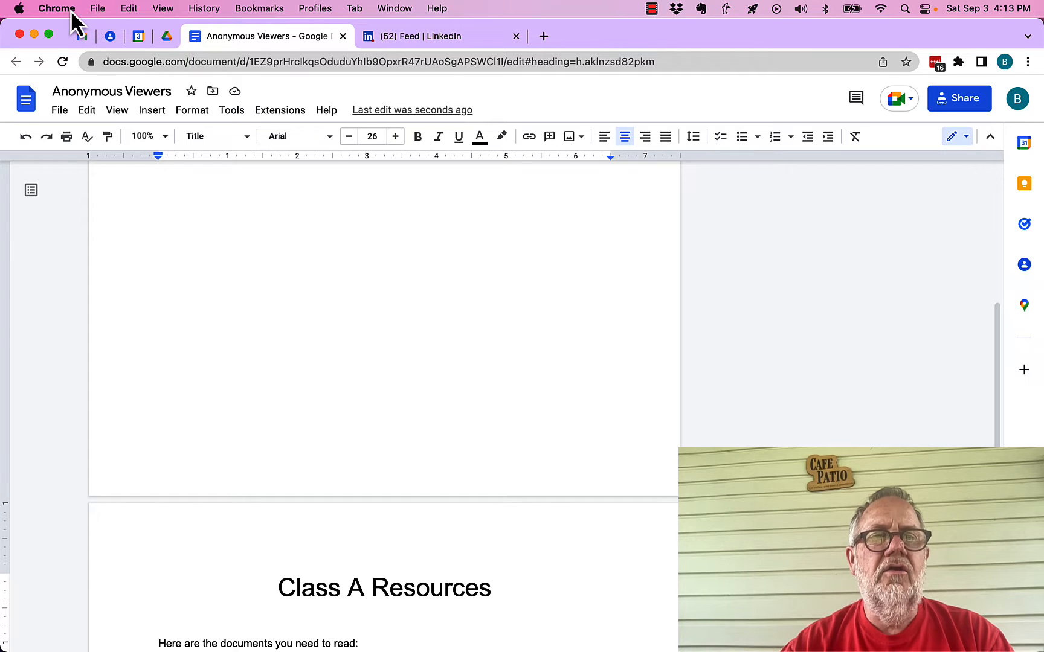
- Bring up Chrome's Clear Browsing Data dialog from the macOS menu bar
click(55, 8)
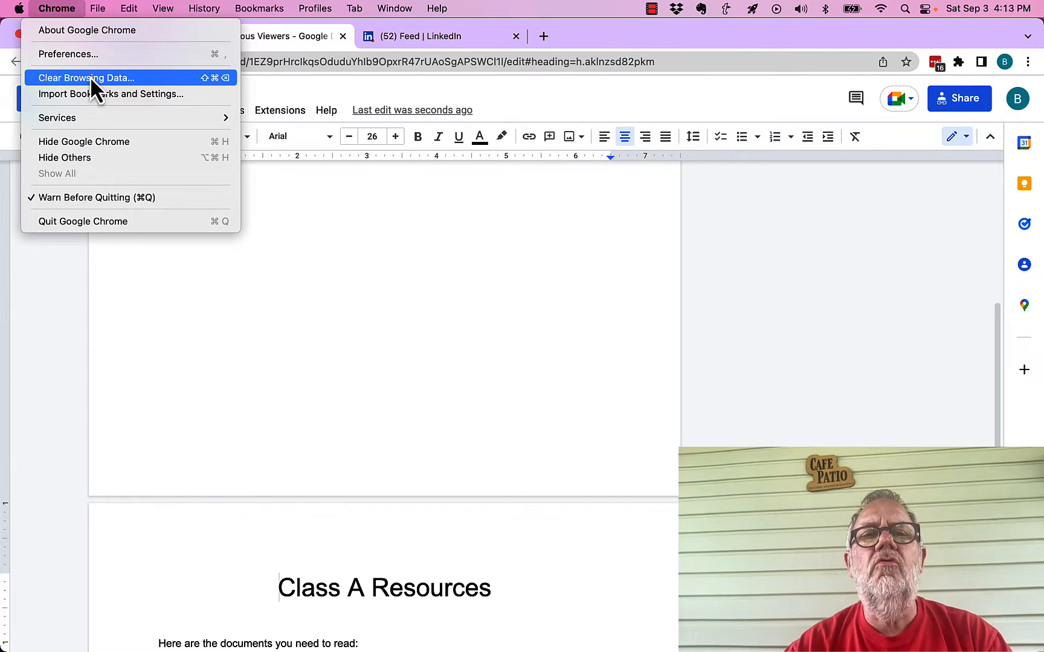
mouse_move(93, 93)
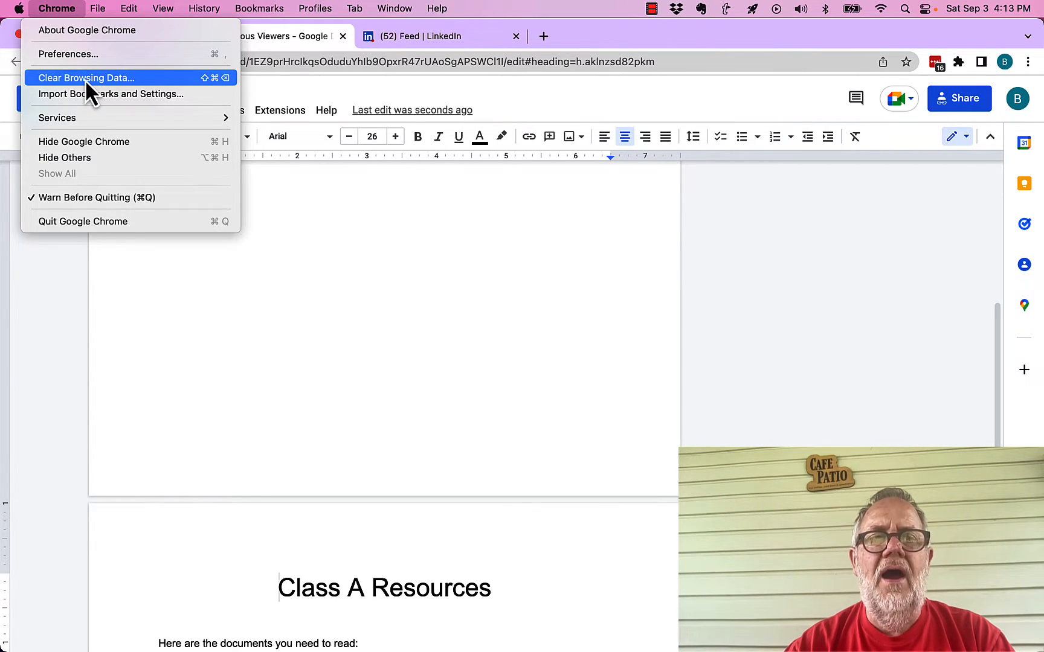
click(86, 77)
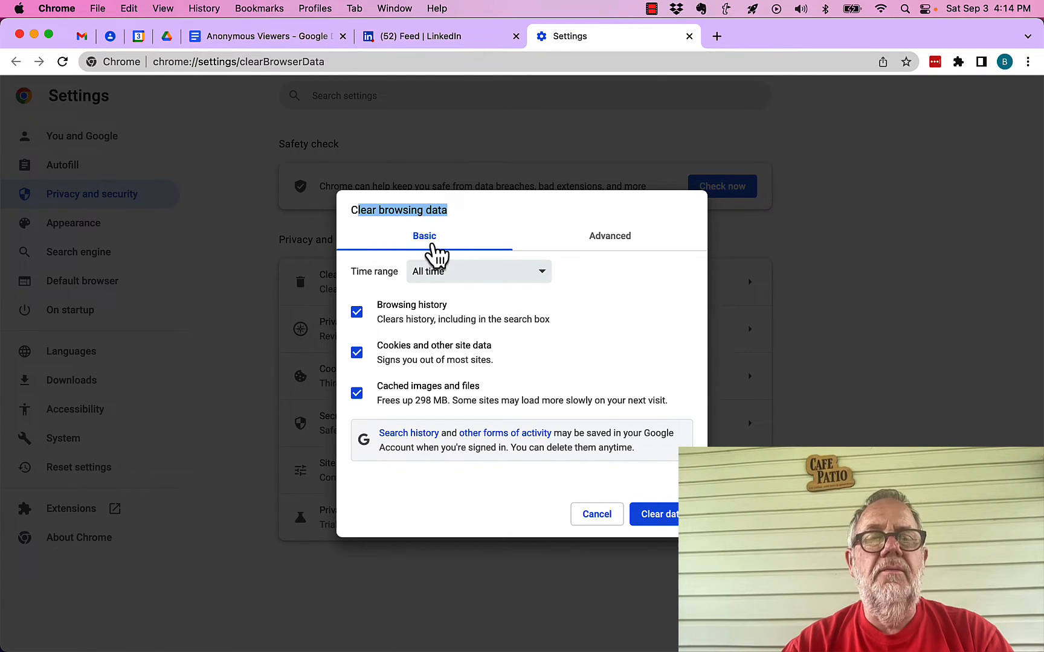
- Keep time range All time, review the Advanced options unchanged, and return to Basic
click(477, 271)
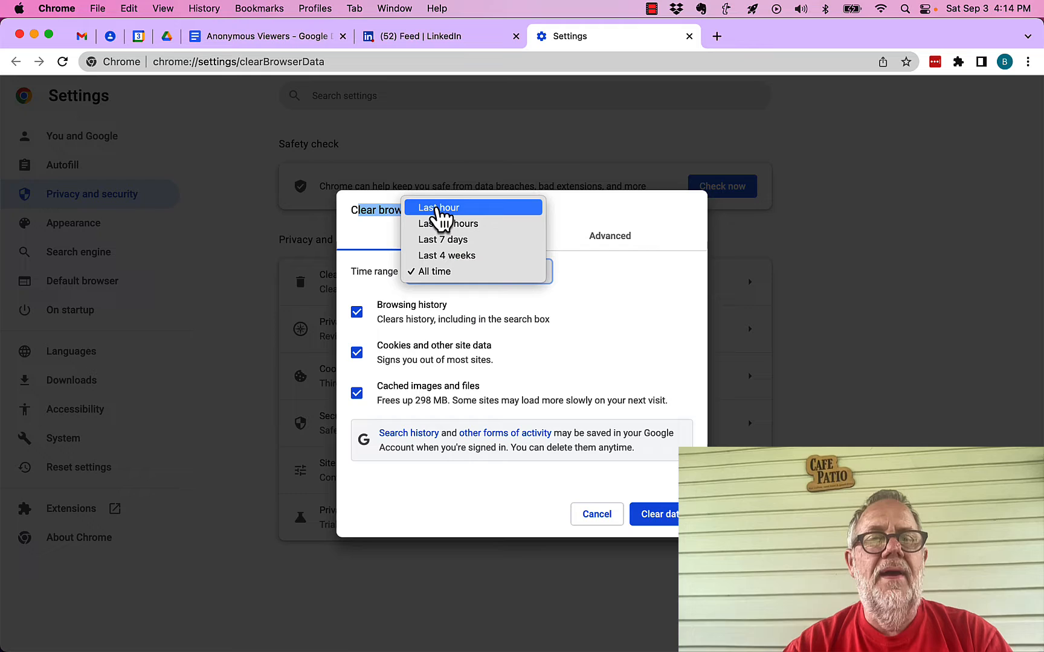
mouse_move(452, 283)
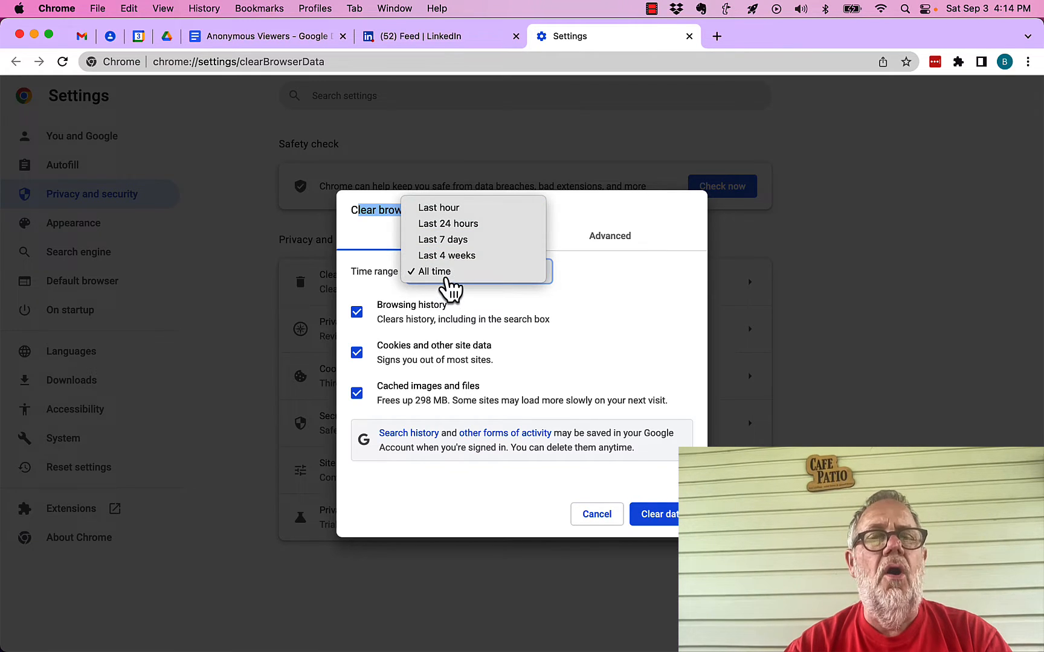
click(432, 271)
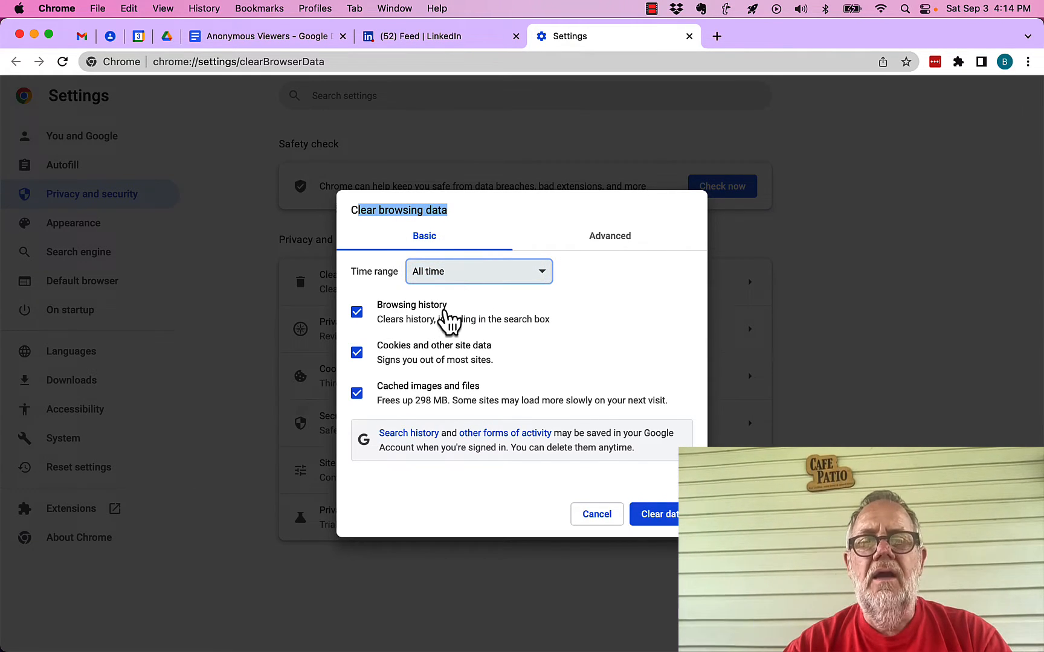
mouse_move(492, 403)
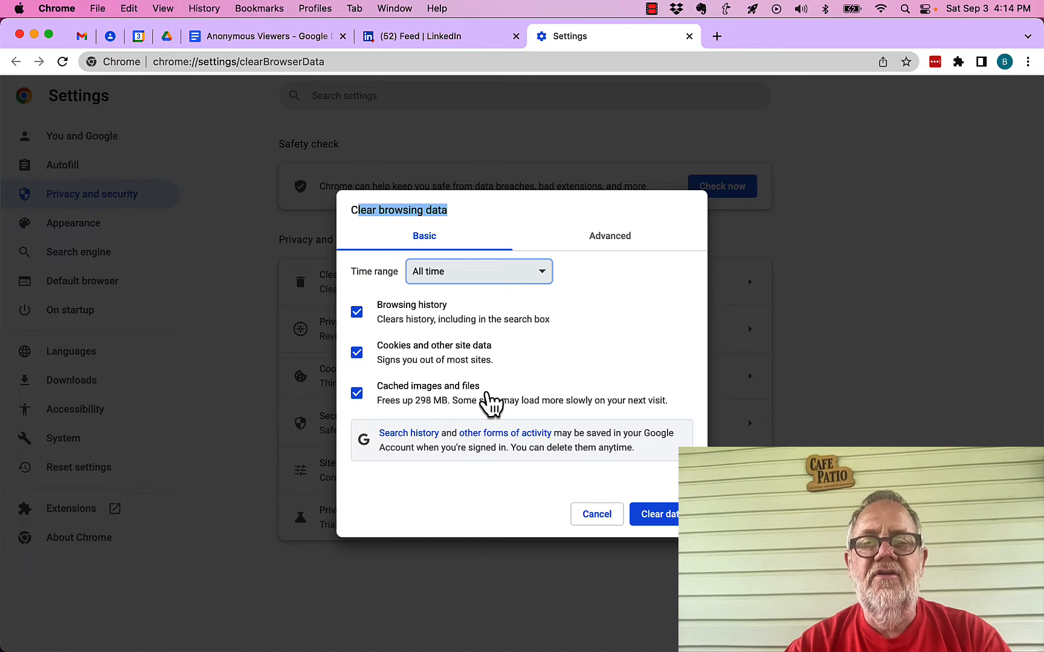
mouse_move(513, 456)
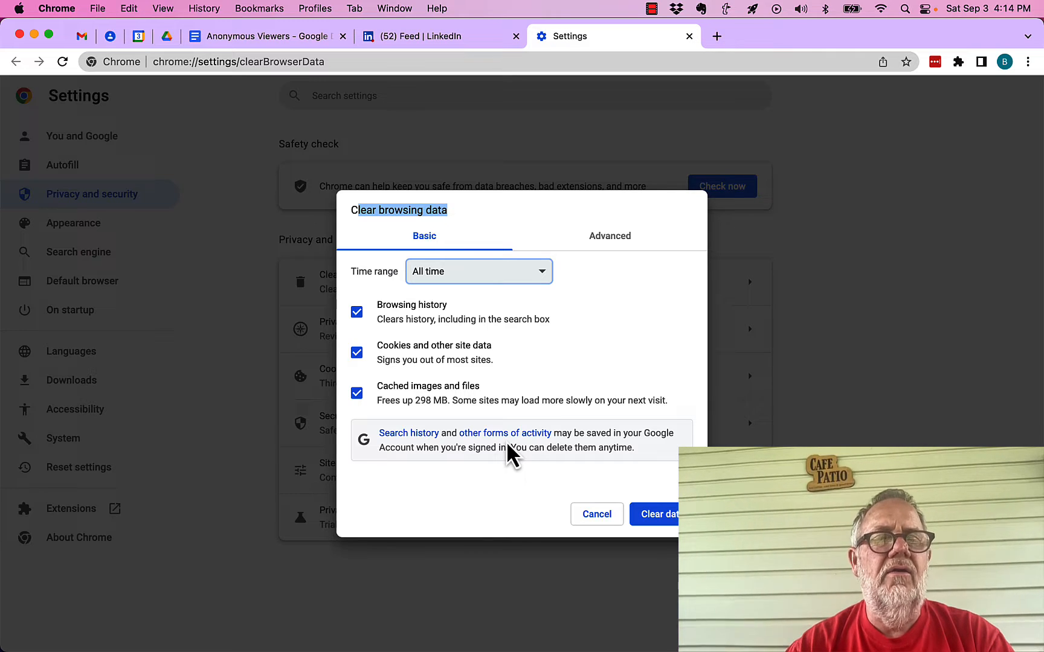
mouse_move(615, 249)
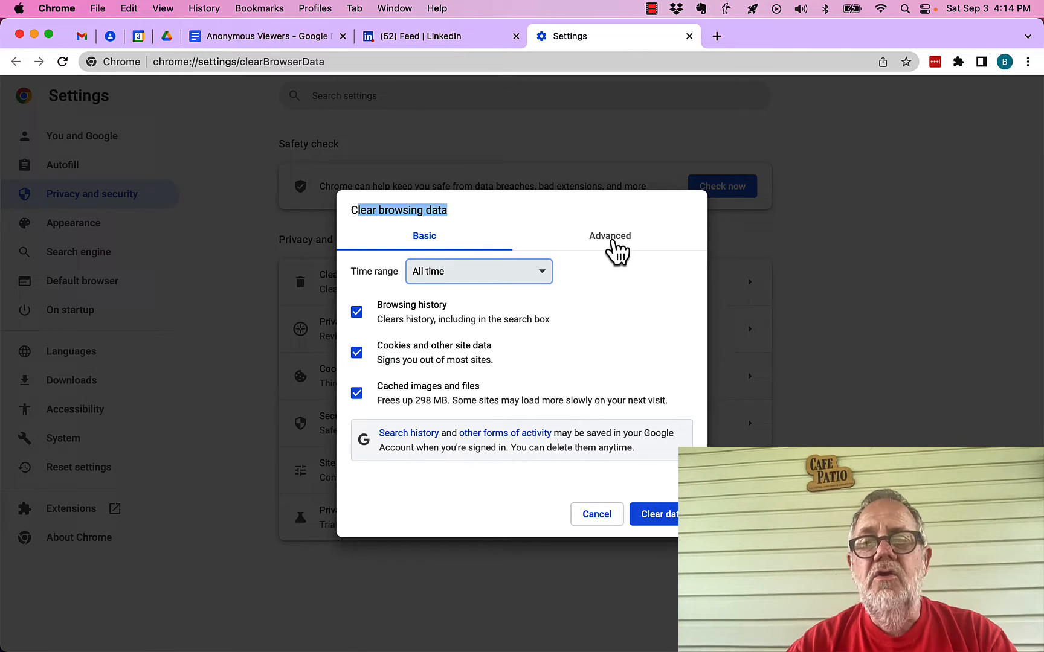
click(609, 236)
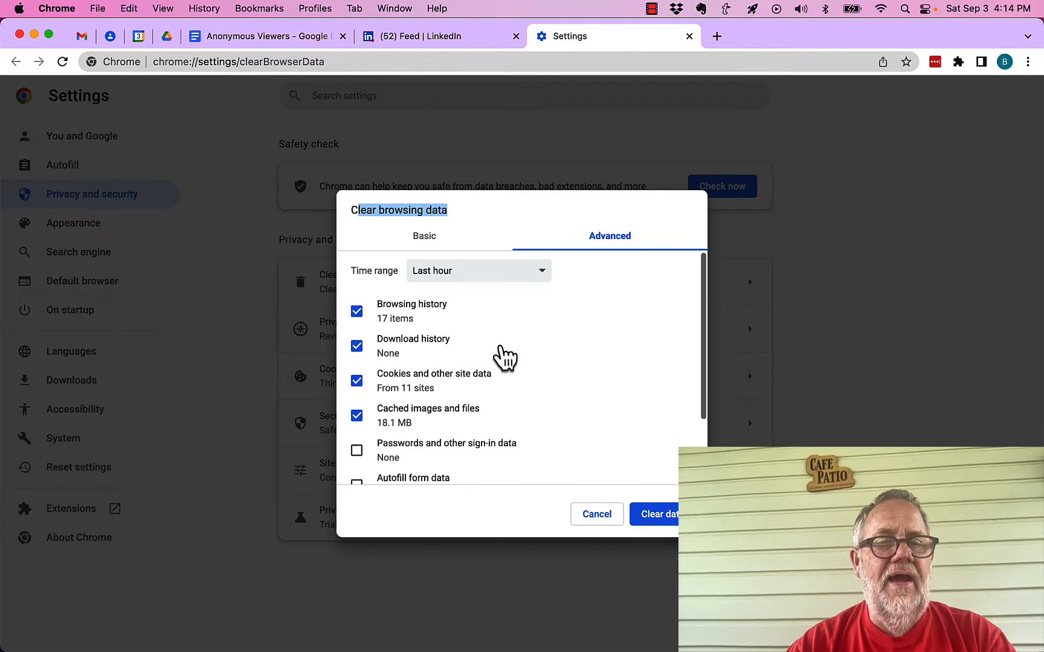
scroll(down, 3)
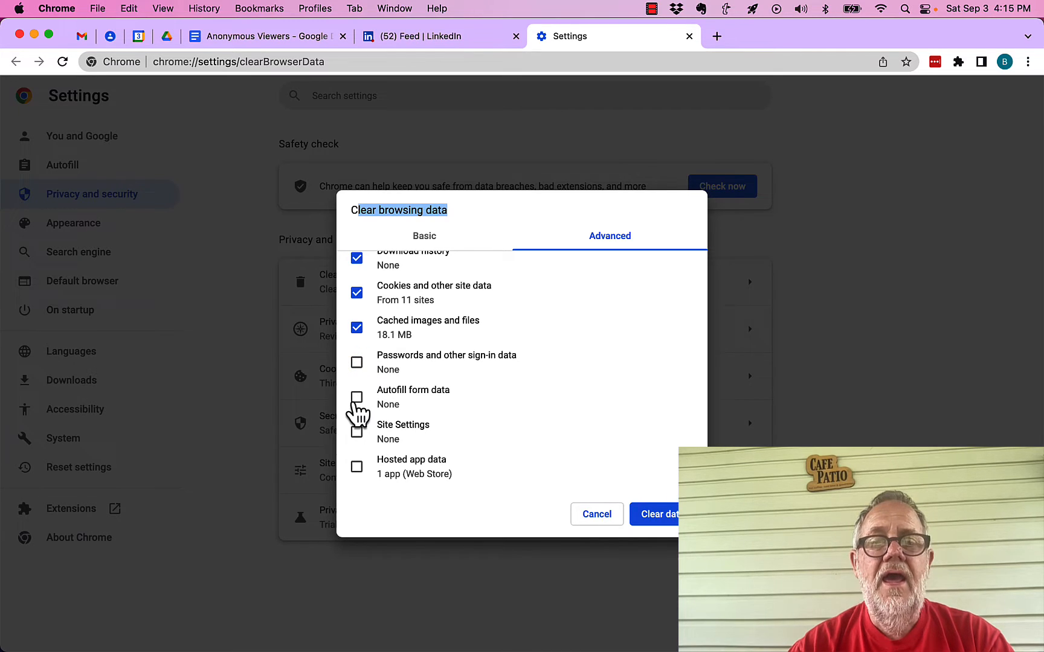
mouse_move(467, 419)
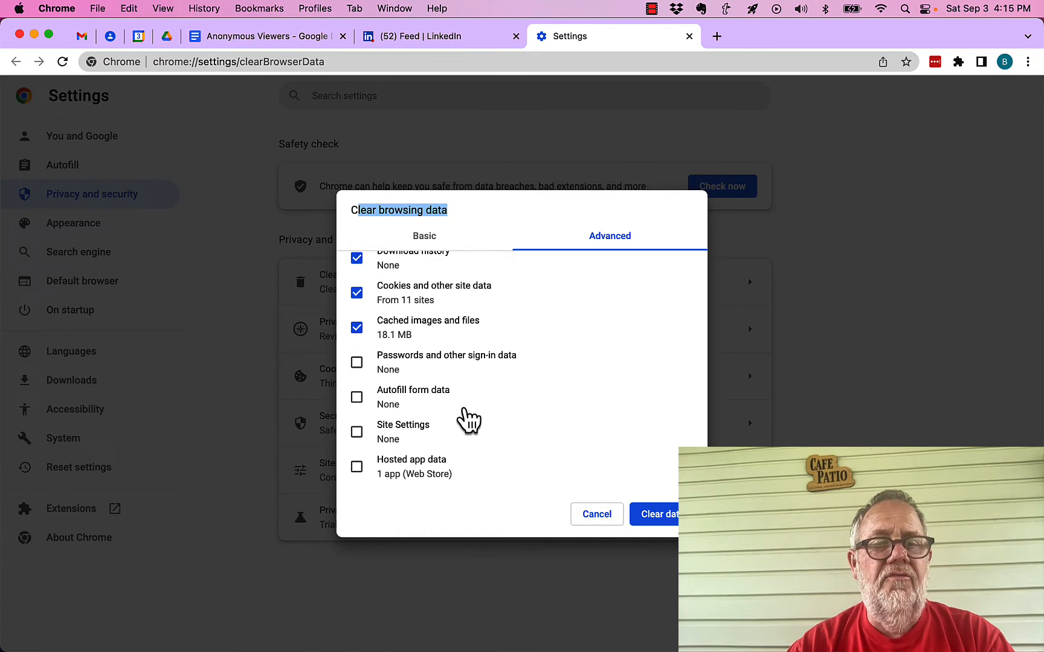
mouse_move(437, 479)
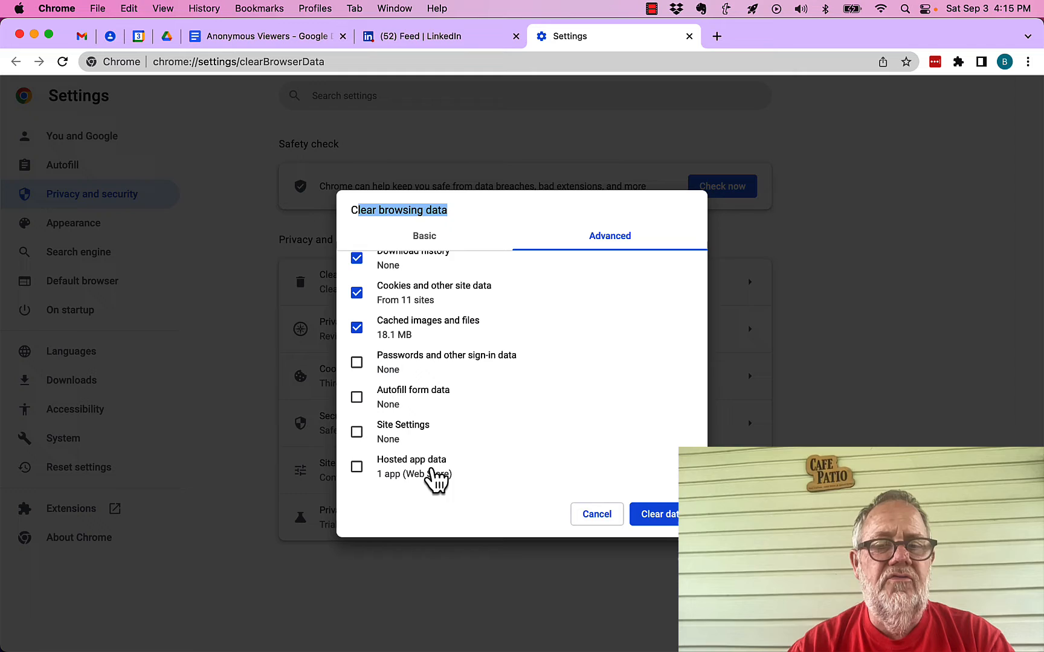
click(424, 236)
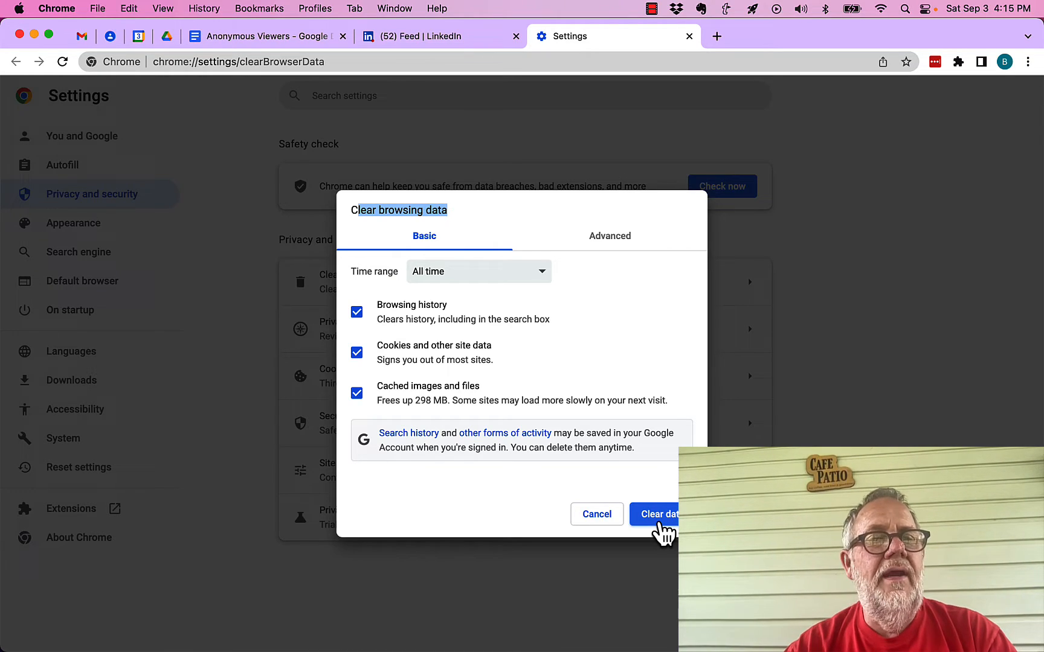
- Clear the all-time browsing data and sign back in to the Anonymous Viewers document
click(660, 514)
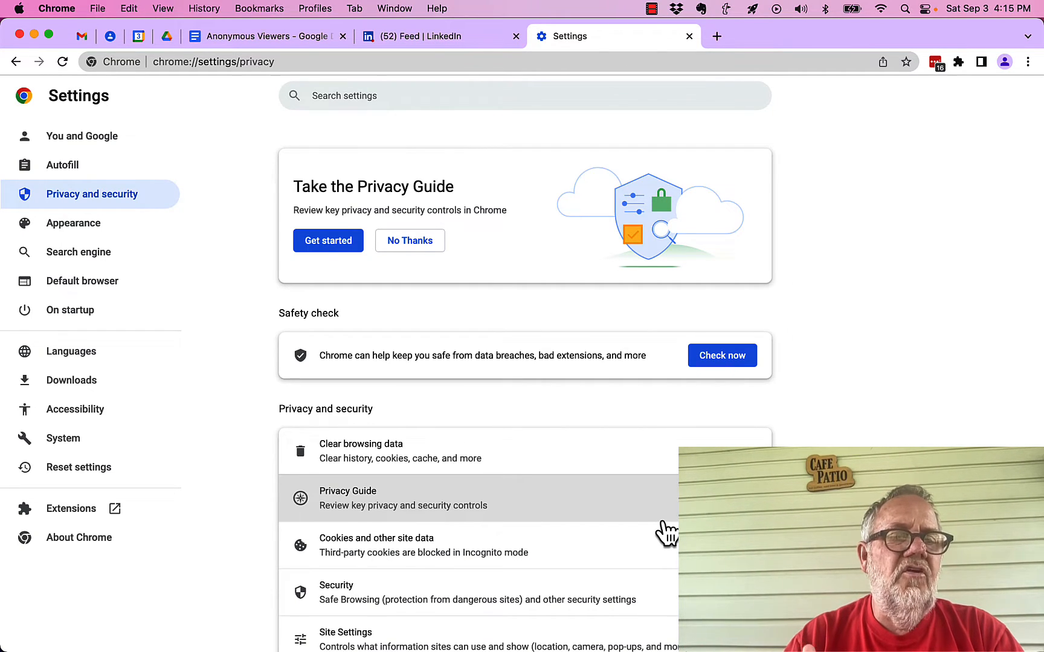
mouse_move(774, 300)
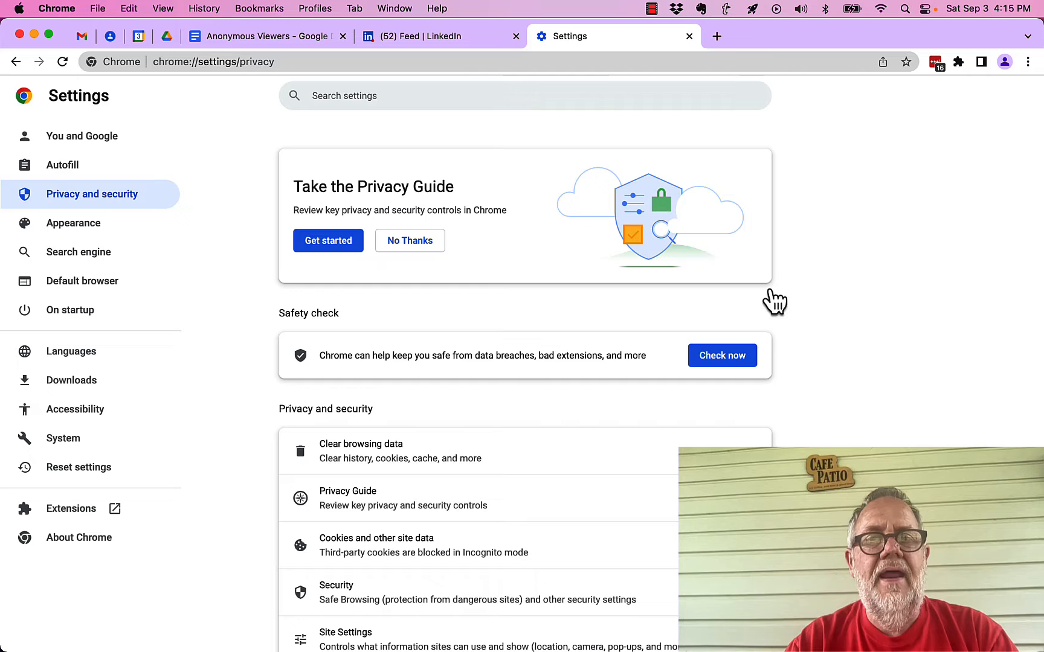
click(266, 37)
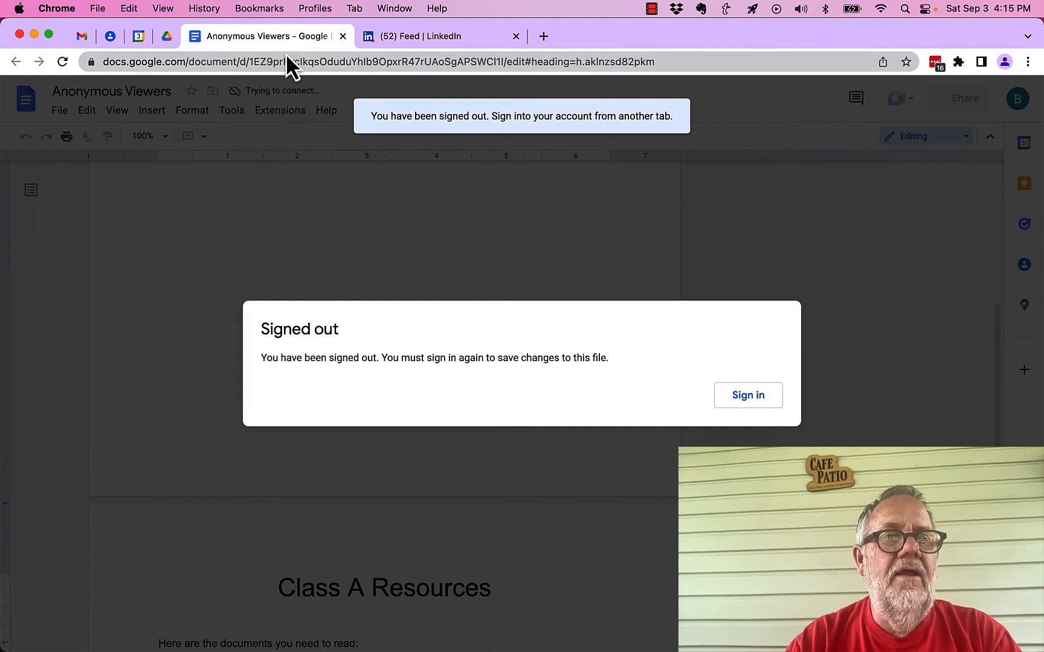
mouse_move(748, 395)
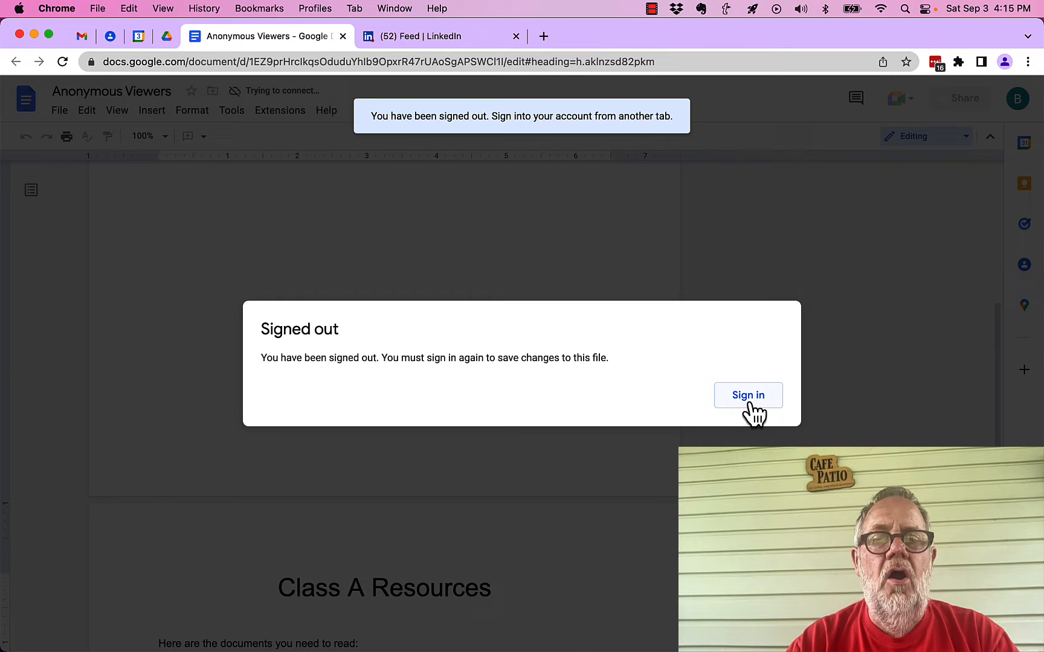
click(748, 395)
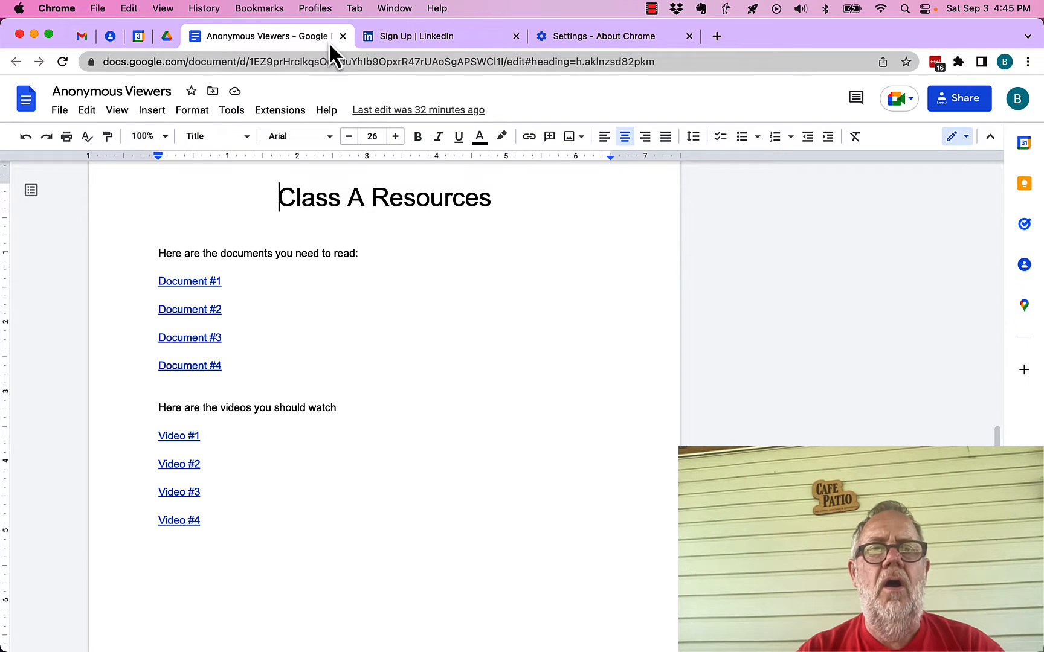
mouse_move(81, 36)
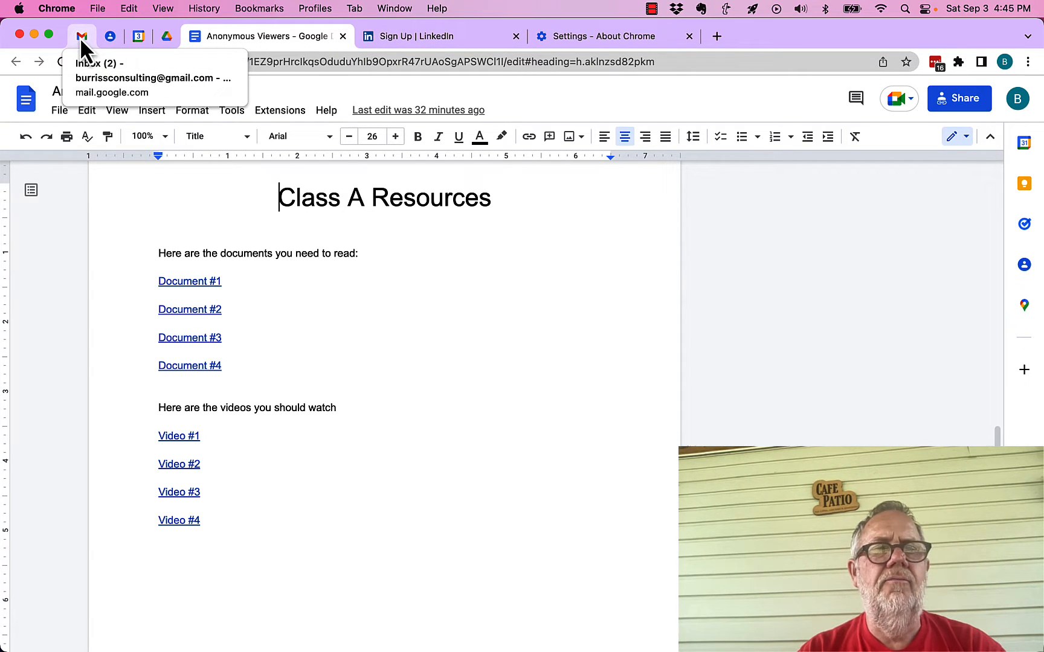
mouse_move(419, 37)
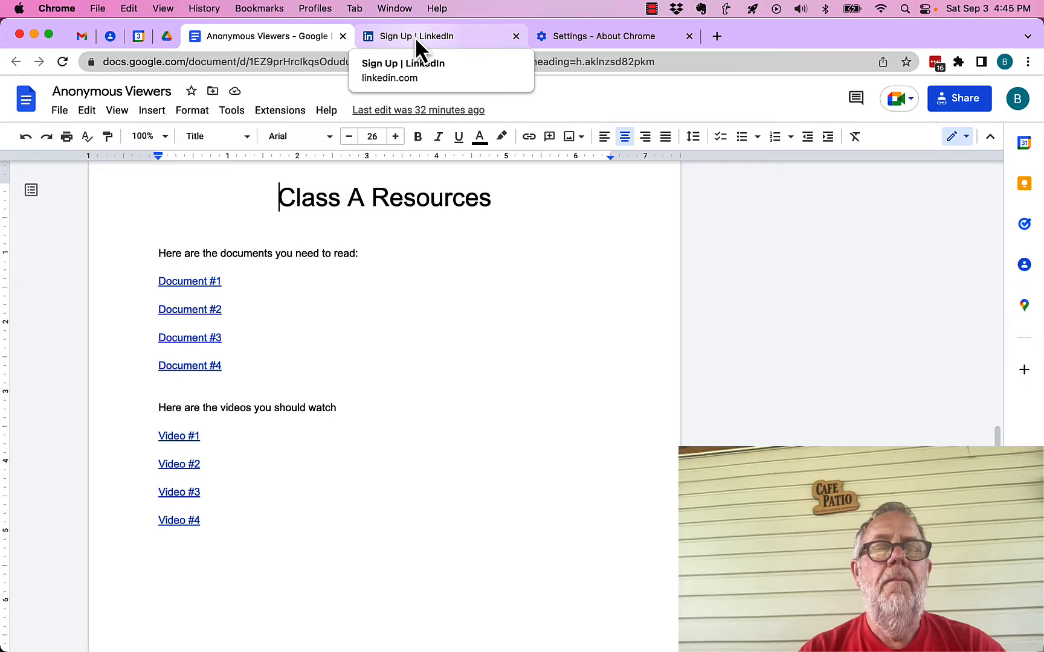
click(439, 36)
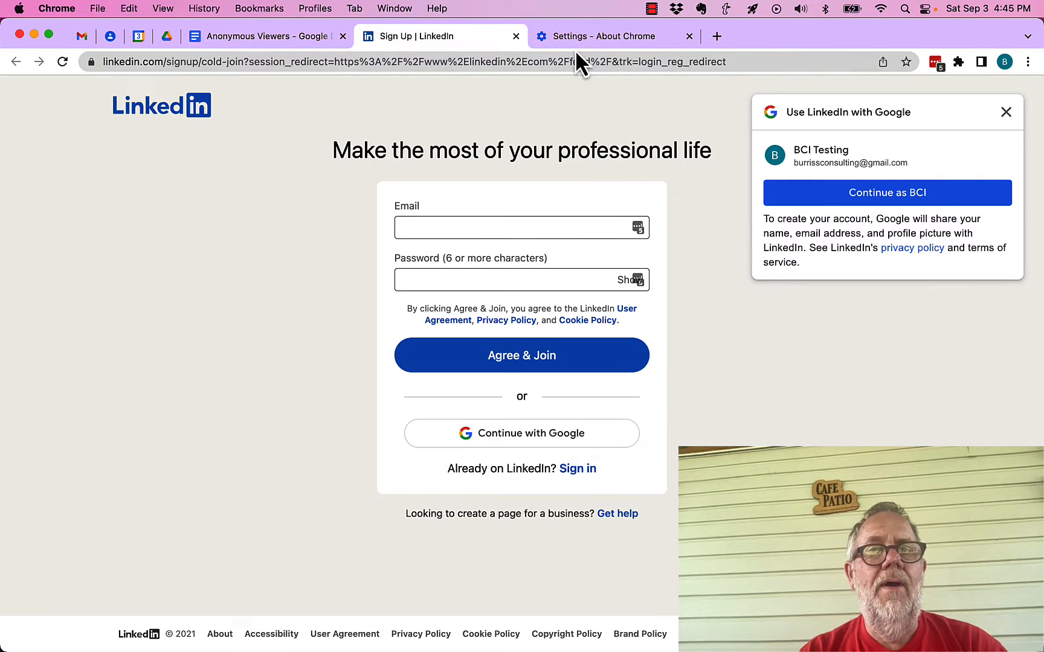
mouse_move(80, 36)
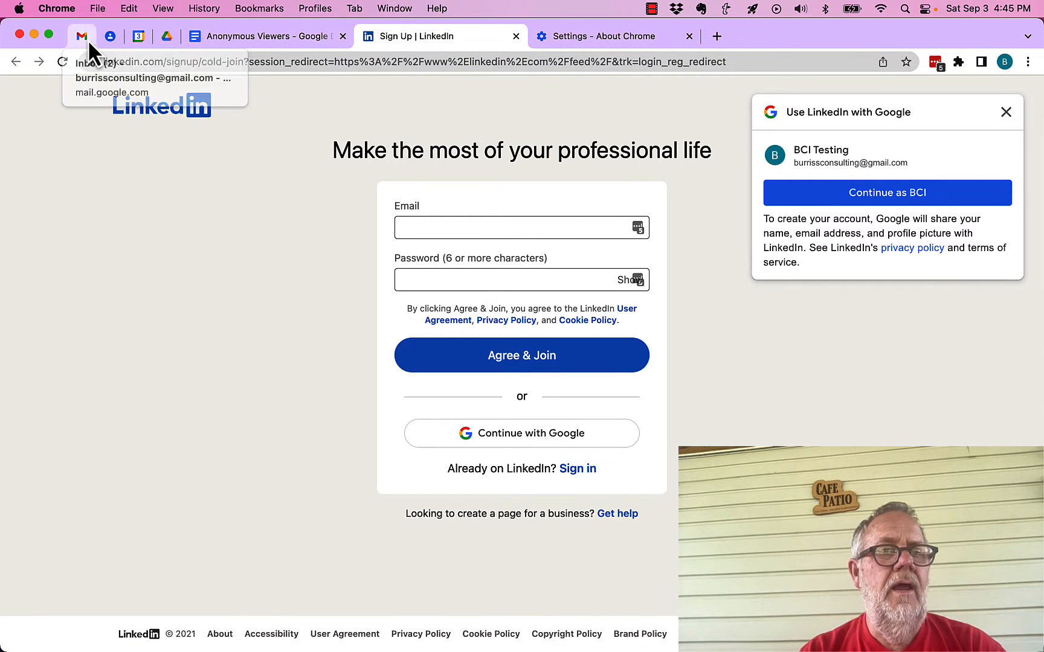
click(265, 36)
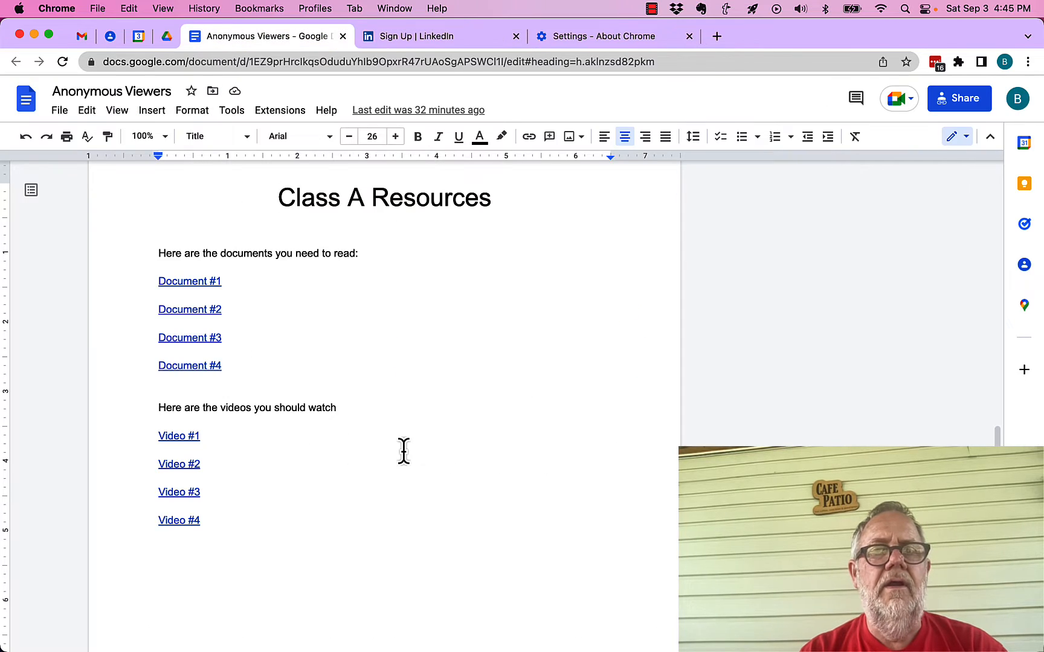
mouse_move(323, 266)
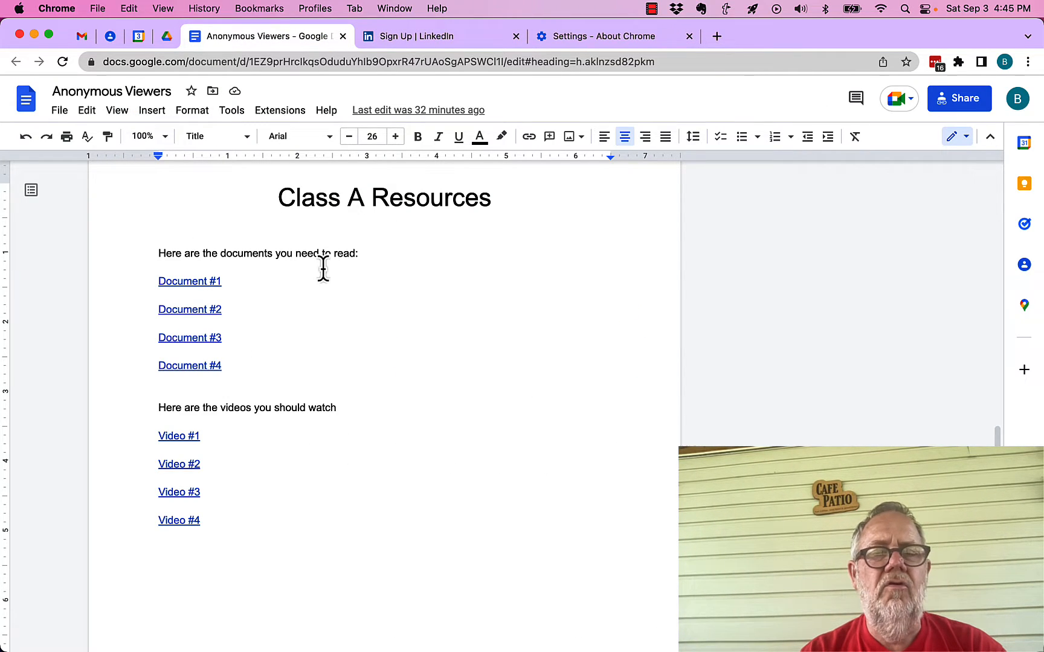
mouse_move(512, 429)
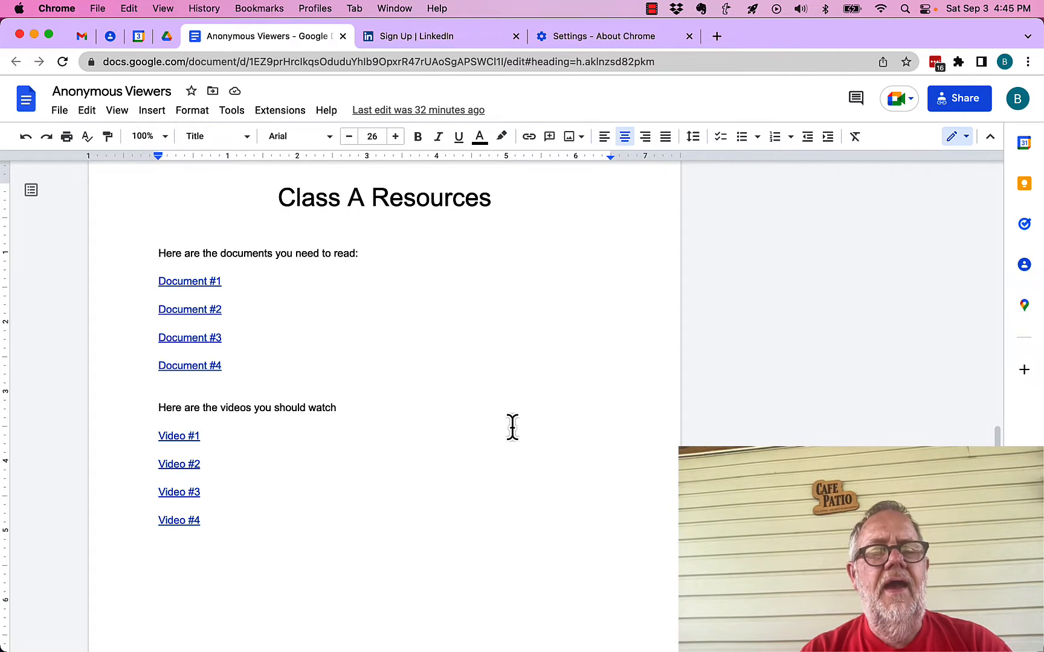
scroll(down, 3)
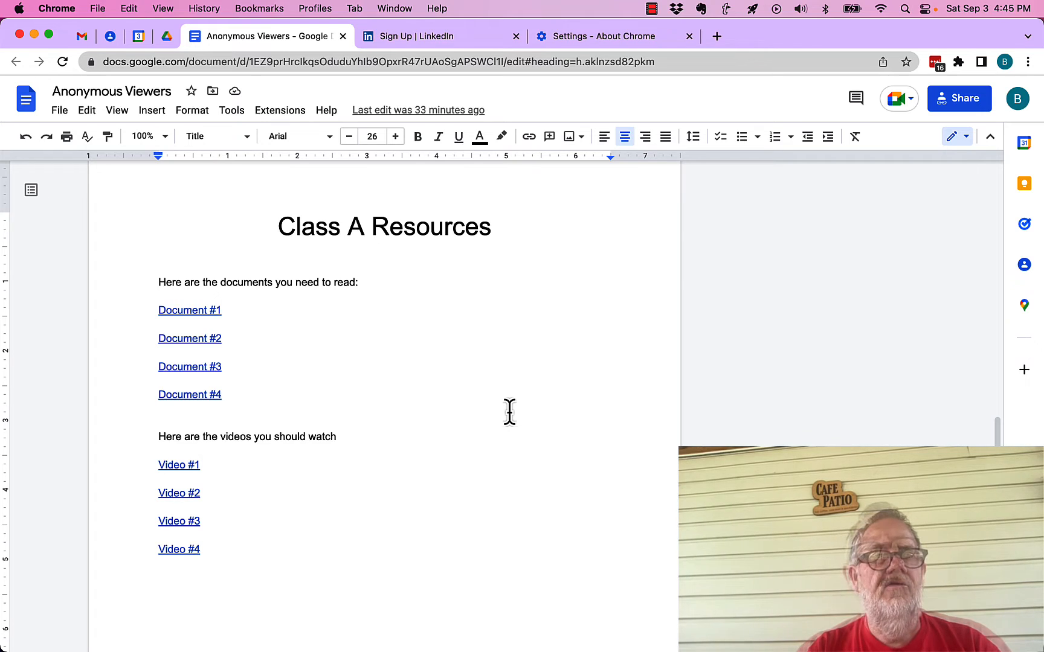
click(180, 492)
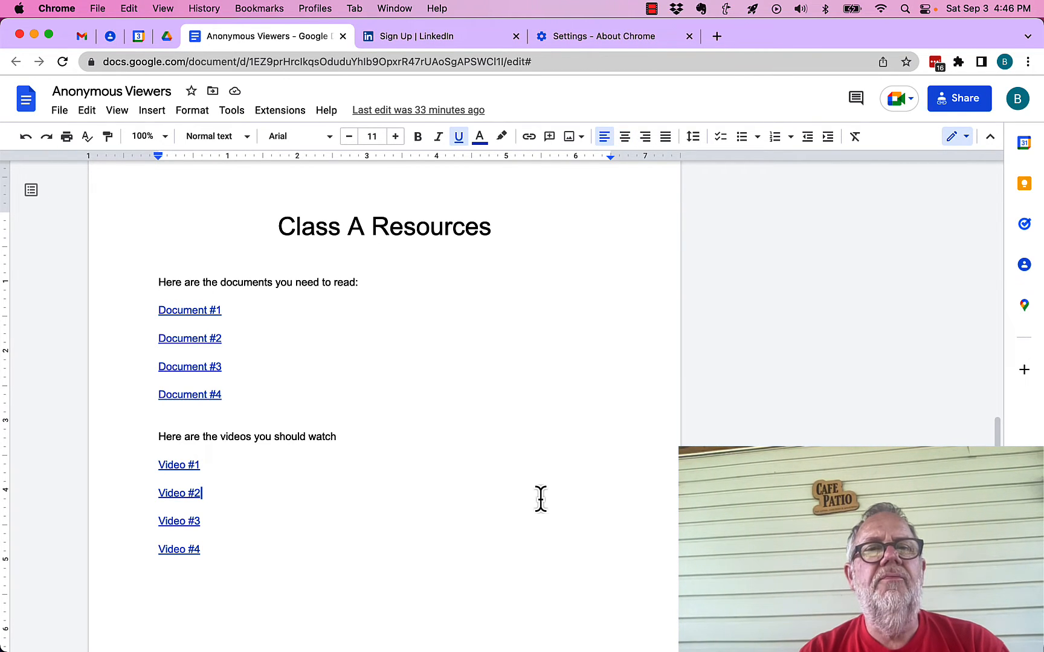